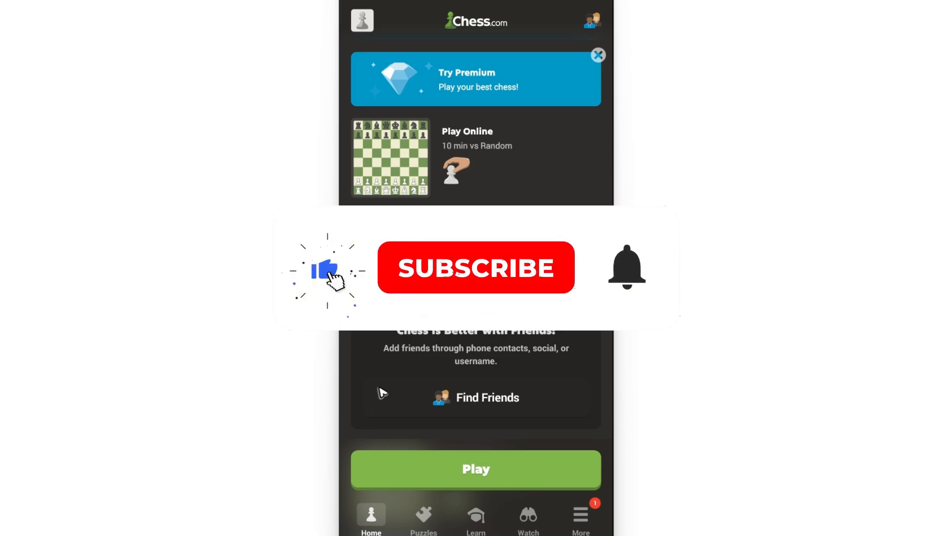
Step: Open the Bots list from Play, with The Pawn (425) preselected in Friendly mode
click(476, 268)
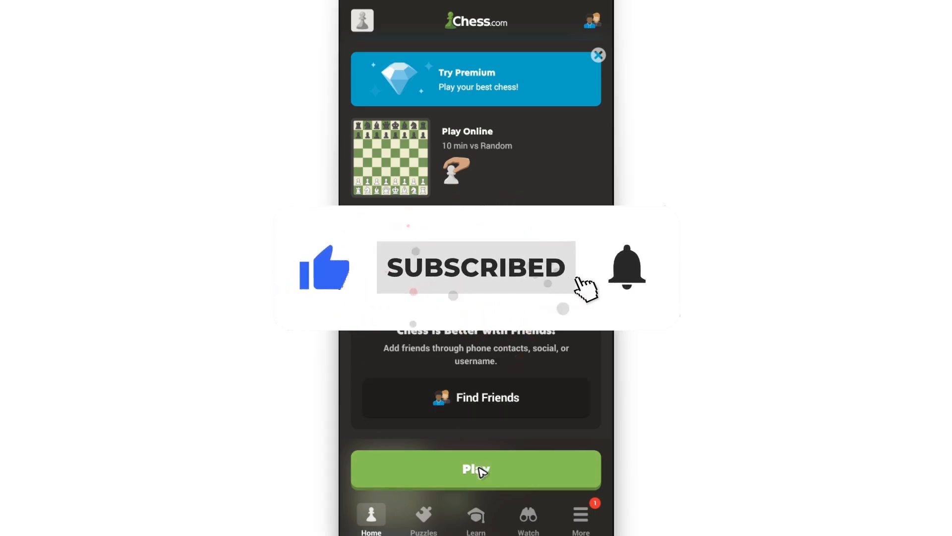
click(476, 468)
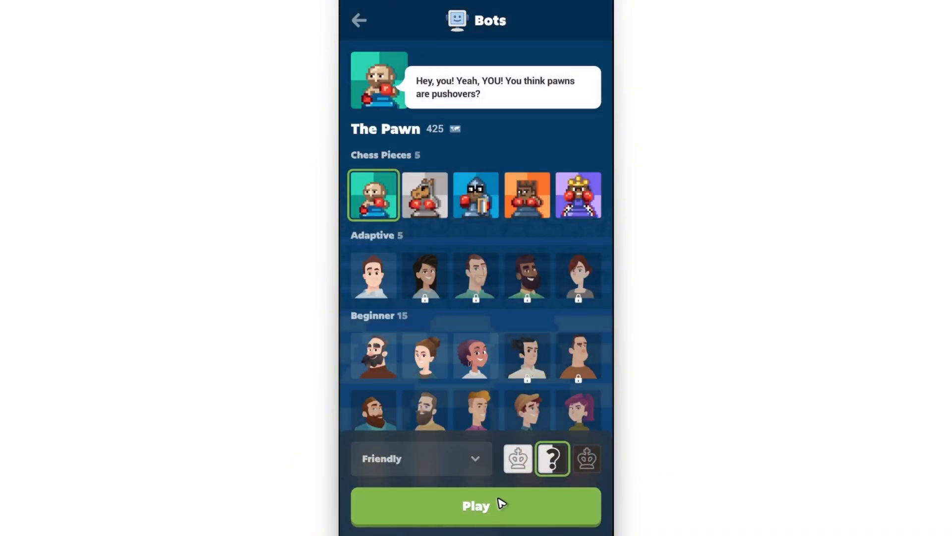
Step: Start the game against The Pawn and push the king's pawn to e4
click(476, 506)
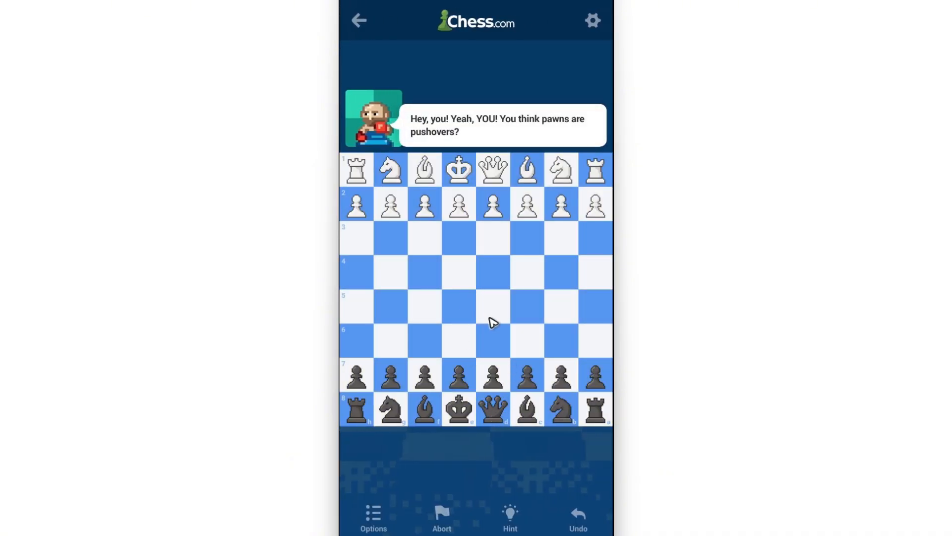
drag(458, 203, 457, 273)
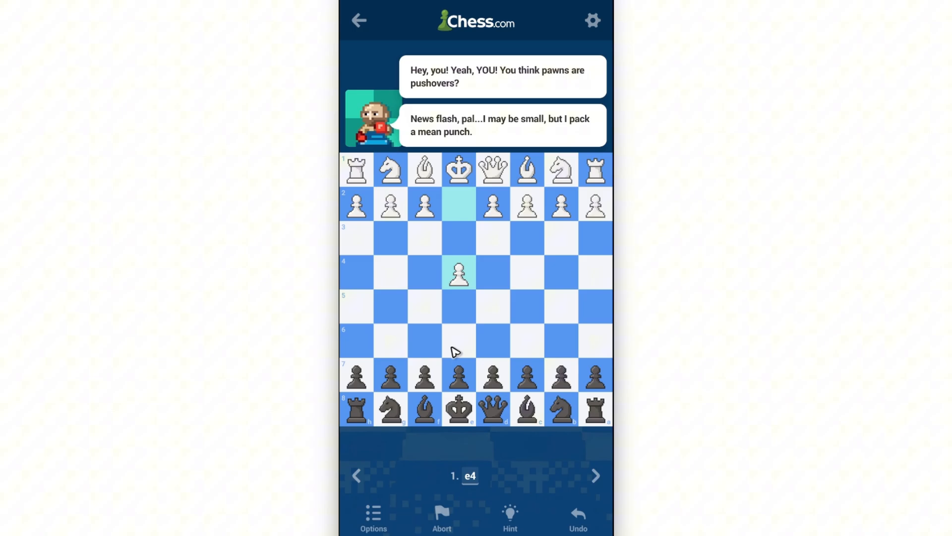
Step: Open the game Options list and close it without changes
click(373, 516)
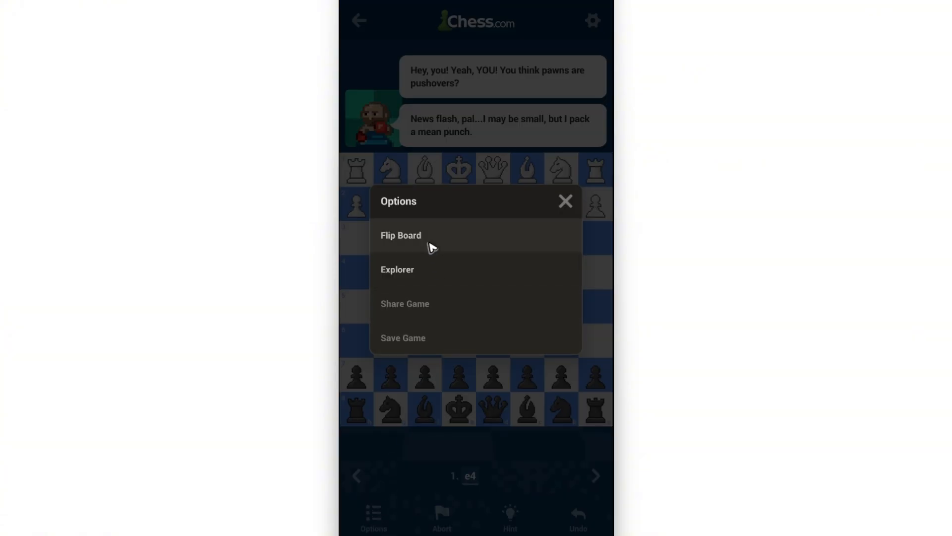
click(565, 201)
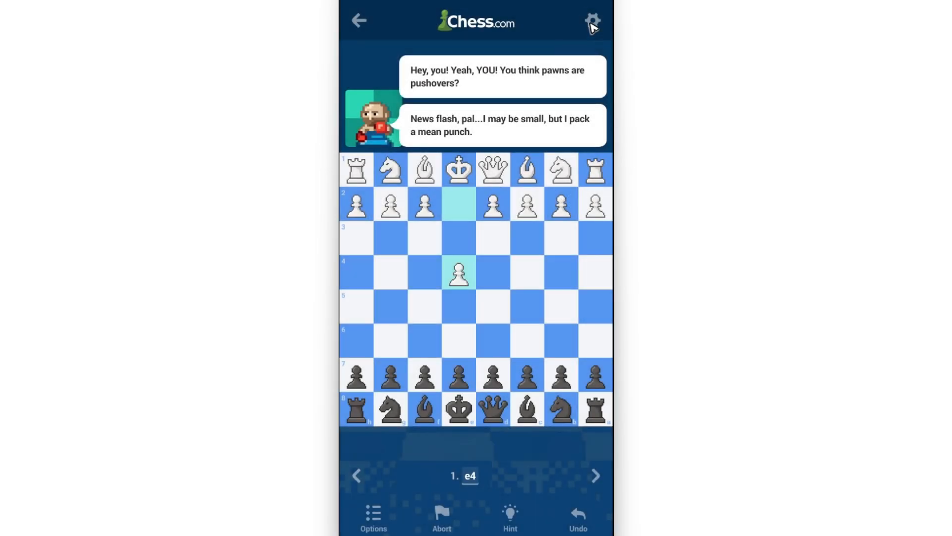
click(592, 20)
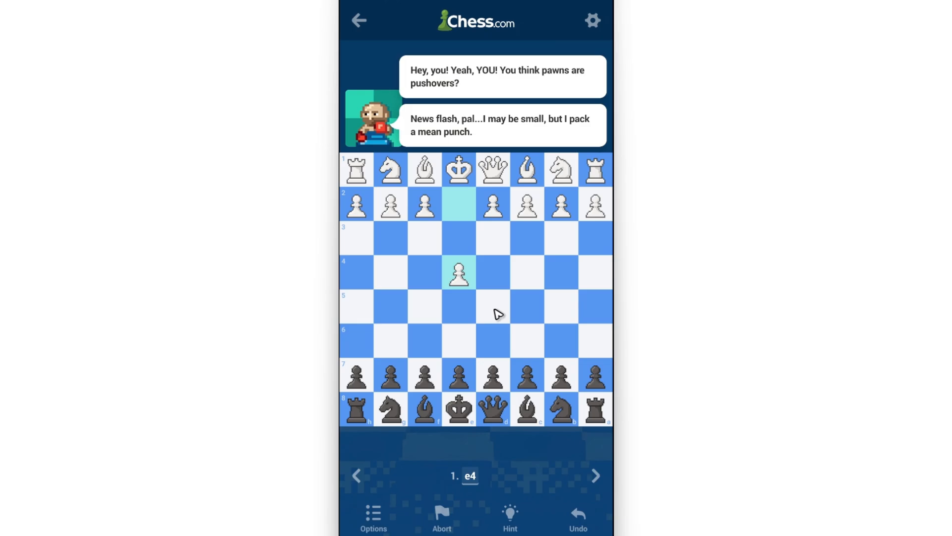
mouse_move(496, 322)
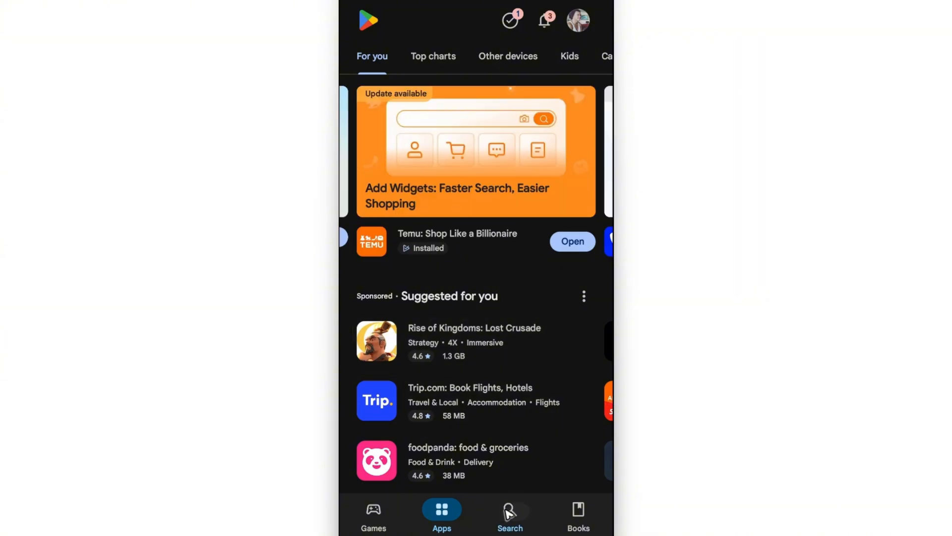
Step: Search the Play Store for 'draw on screen', install it and launch it
click(509, 514)
text(draw)
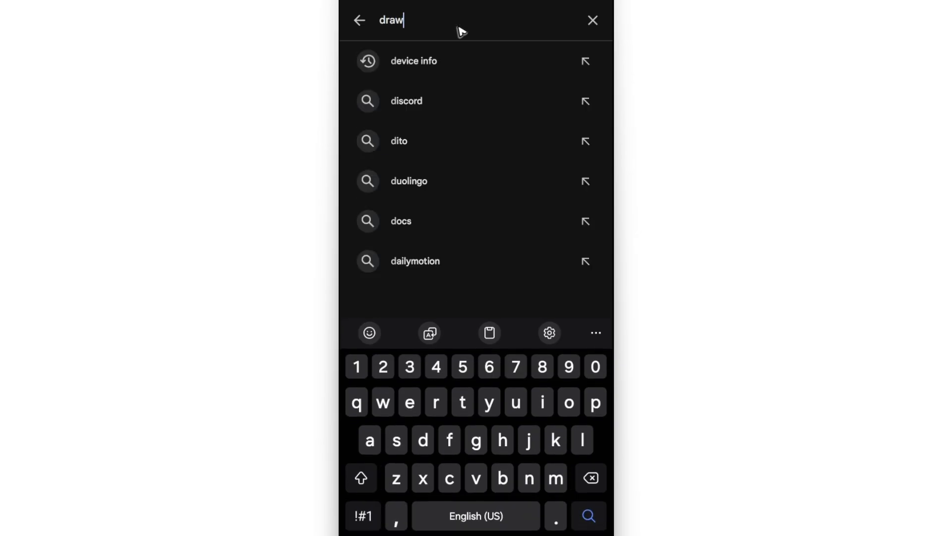
text(on screen)
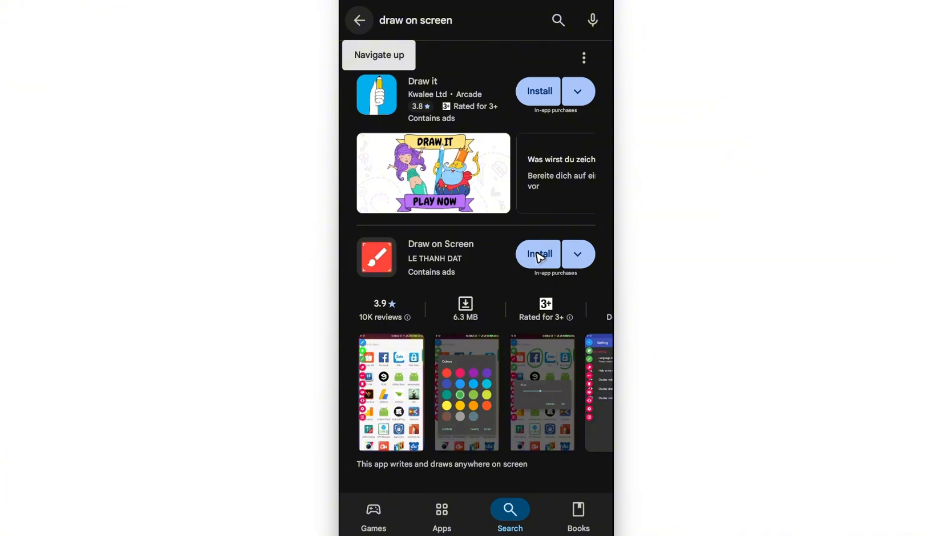
scroll(down, 3)
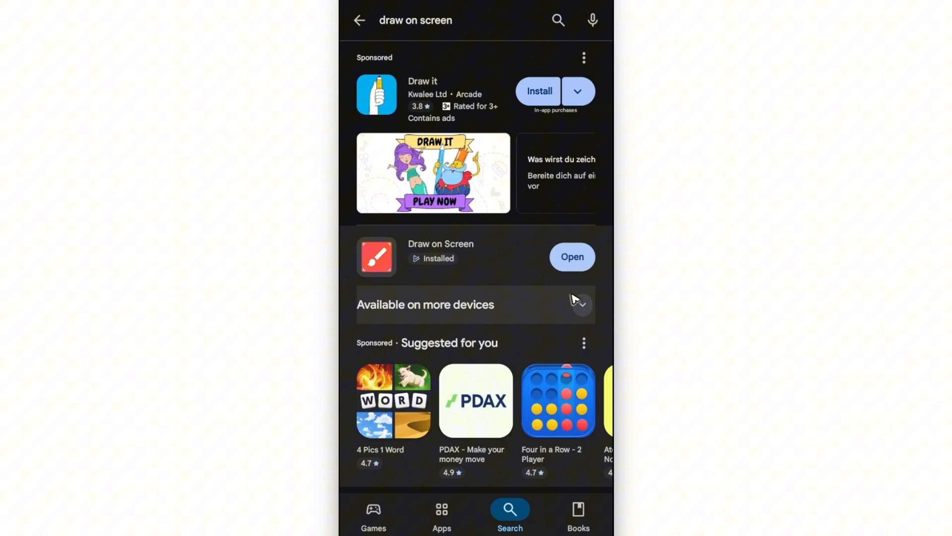
click(572, 256)
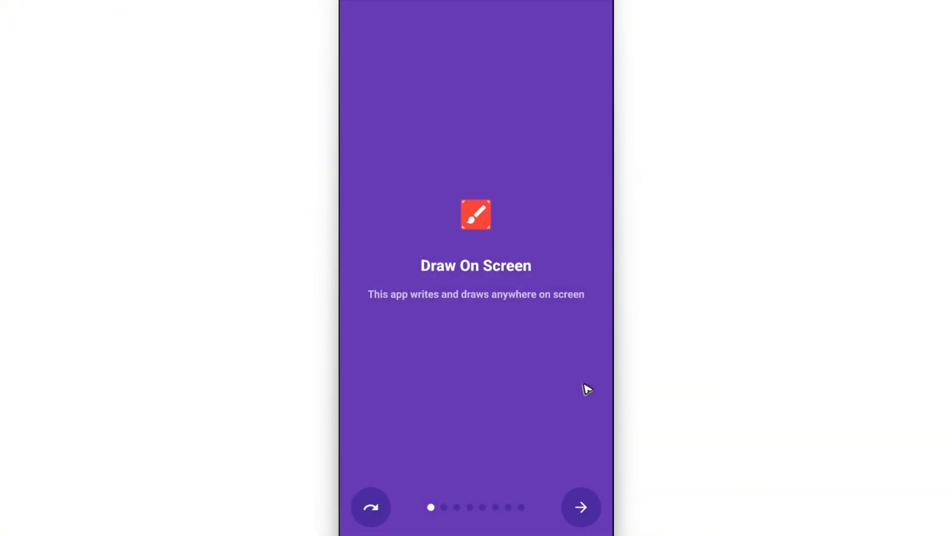
mouse_move(582, 447)
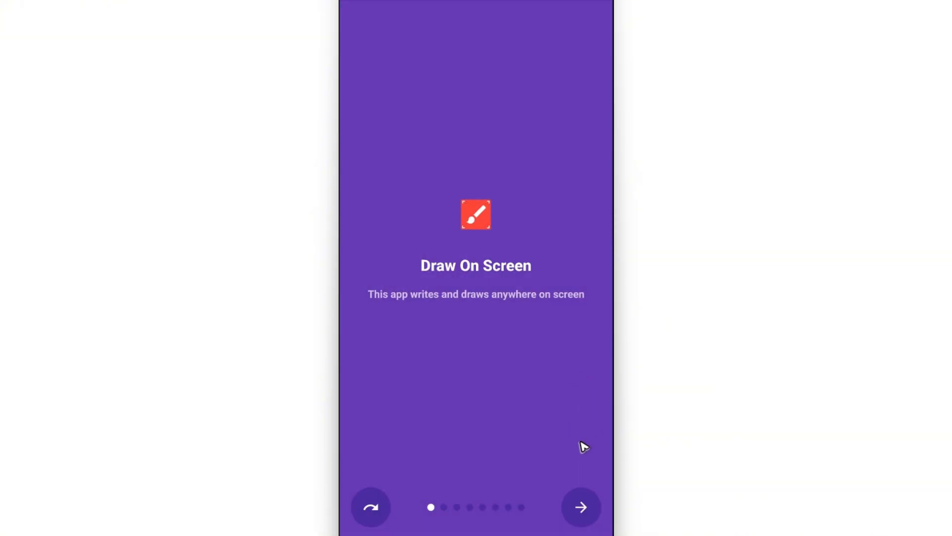
Step: Skip the intro slides, choose START BASIC, and grant display-over-other-apps permission
click(580, 507)
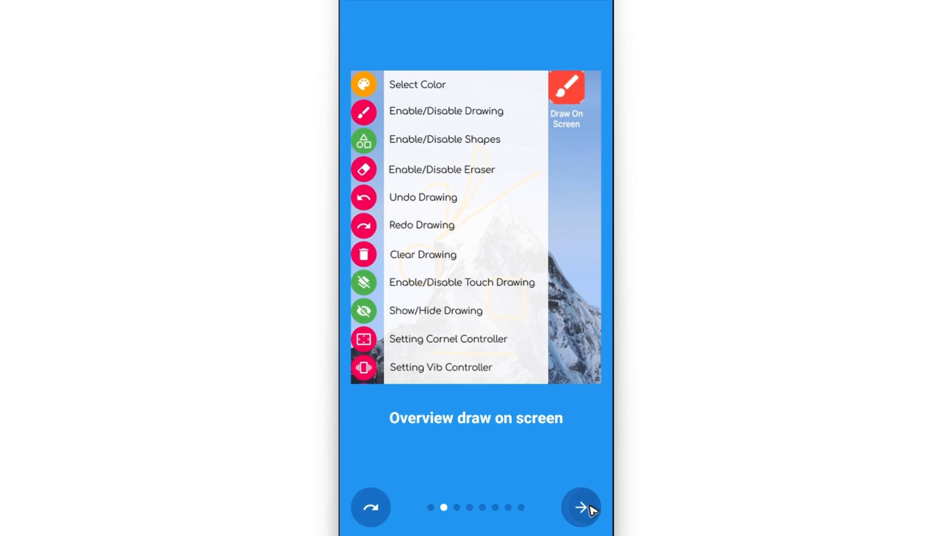
click(580, 506)
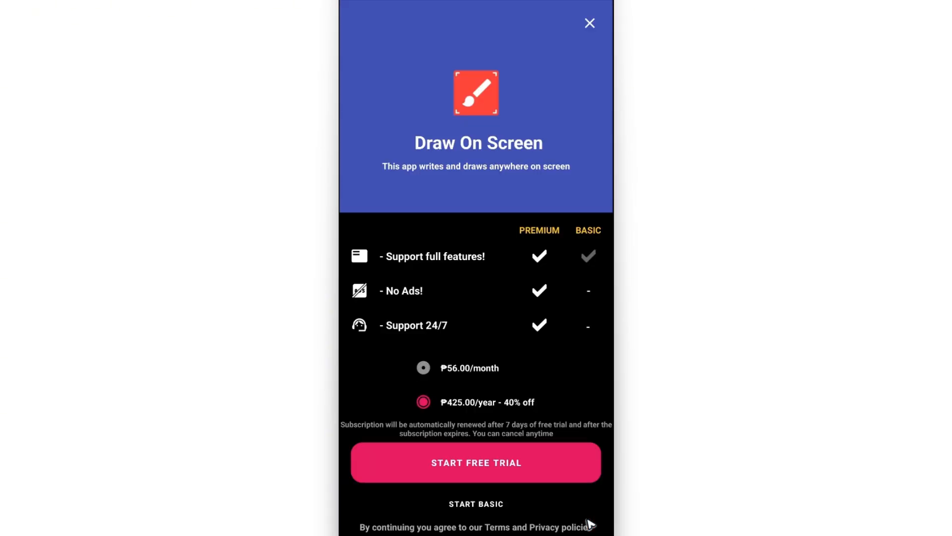
click(589, 24)
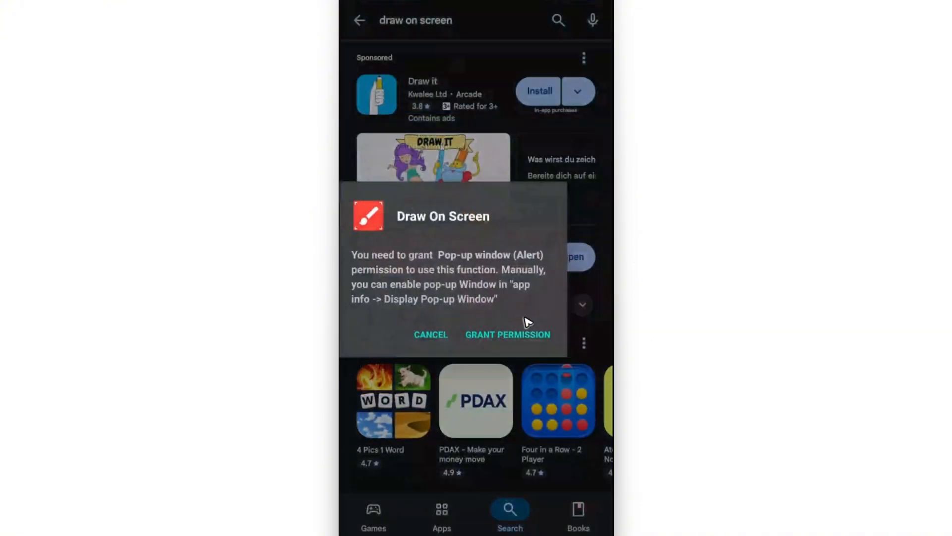
click(508, 334)
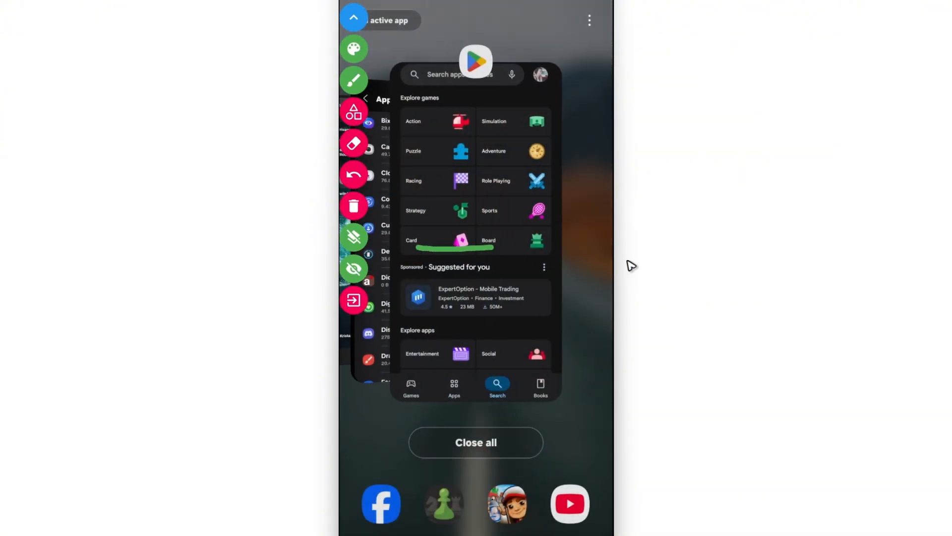
Step: Draw a green horizontal line and a crossing vertical line on screen
drag(474, 248, 614, 263)
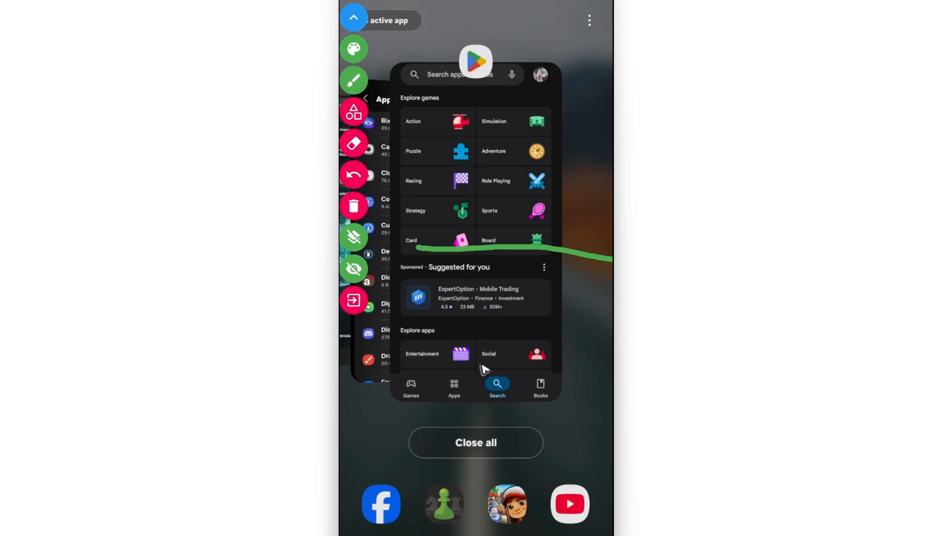
drag(475, 106, 480, 367)
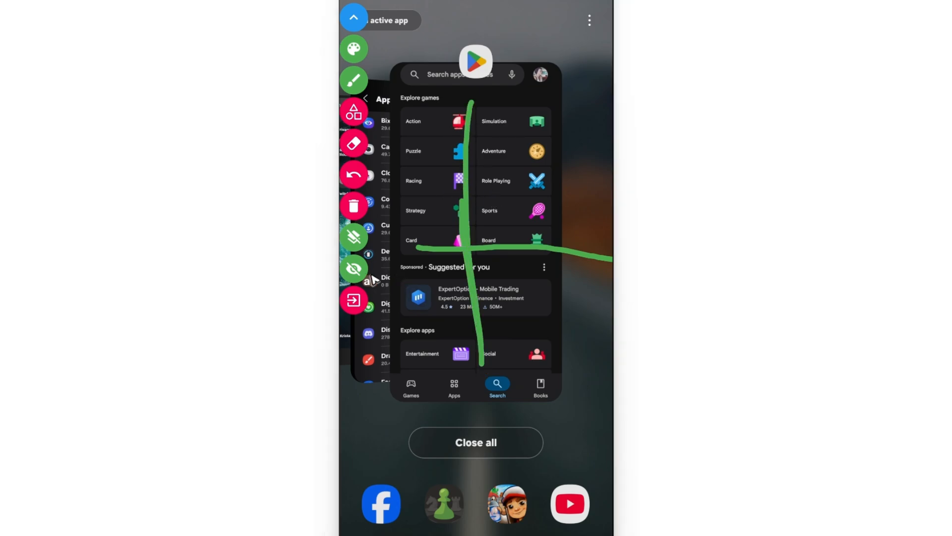
click(354, 269)
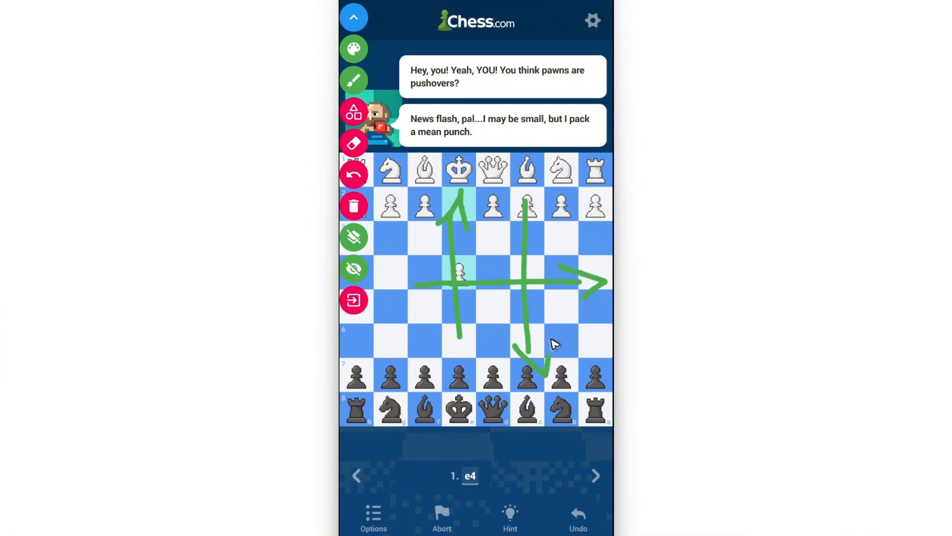
Step: Switch the pen to red, draw a diagonal arrow, then undo back to one green arrow
click(354, 49)
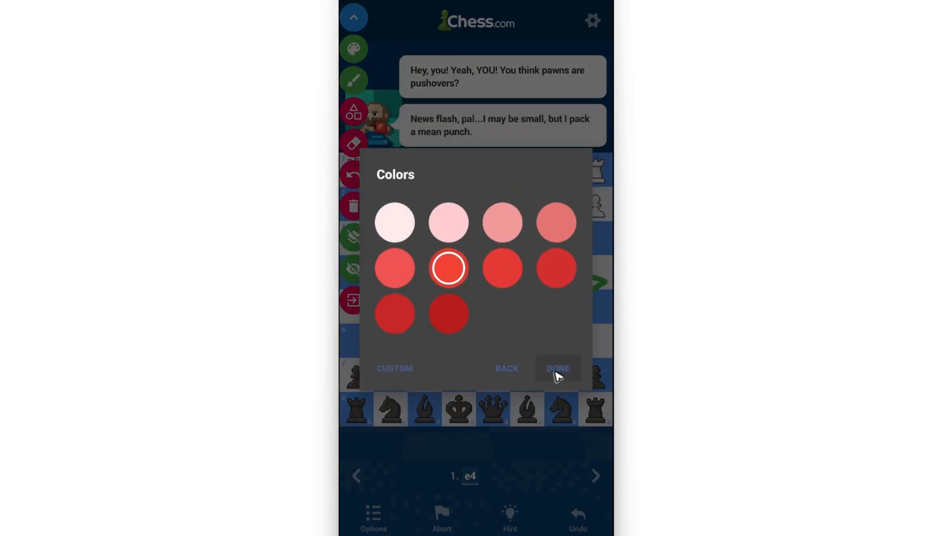
click(557, 368)
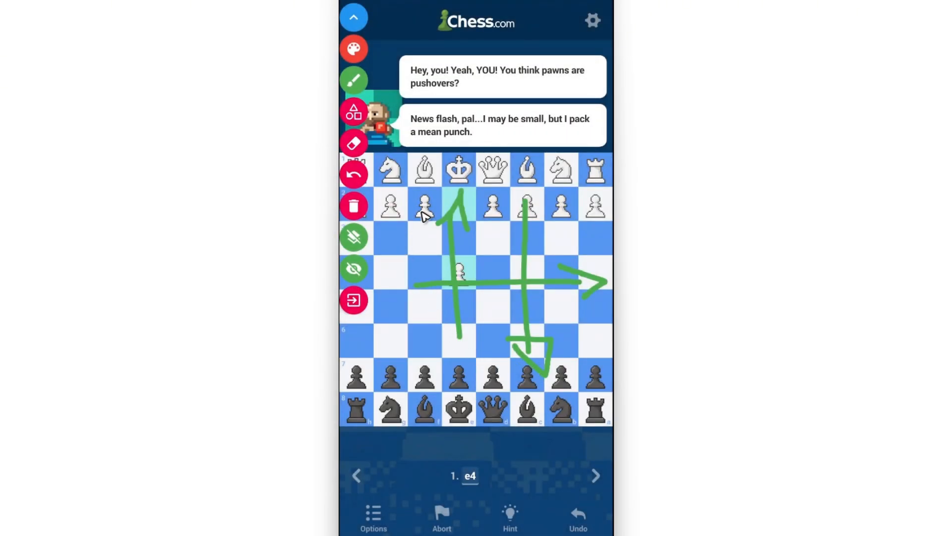
drag(389, 219, 440, 337)
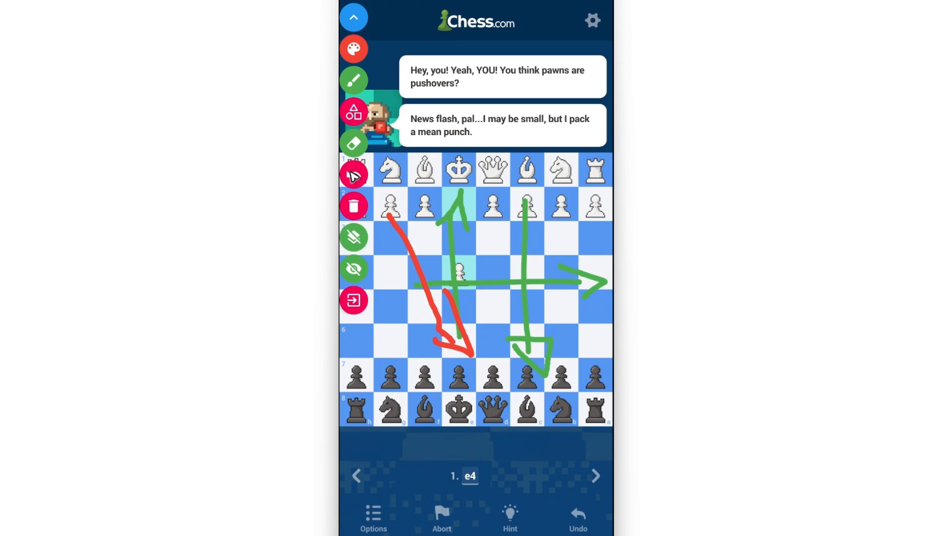
click(354, 175)
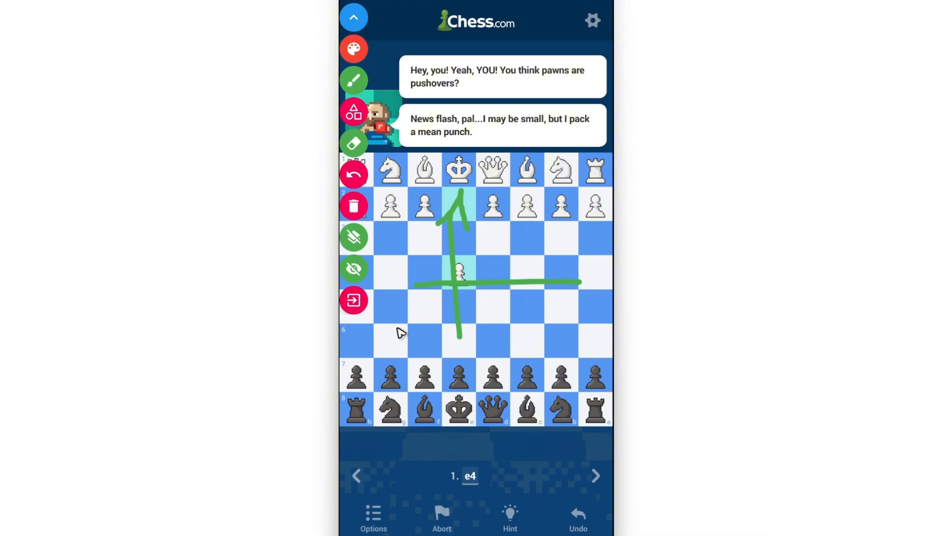
mouse_move(446, 324)
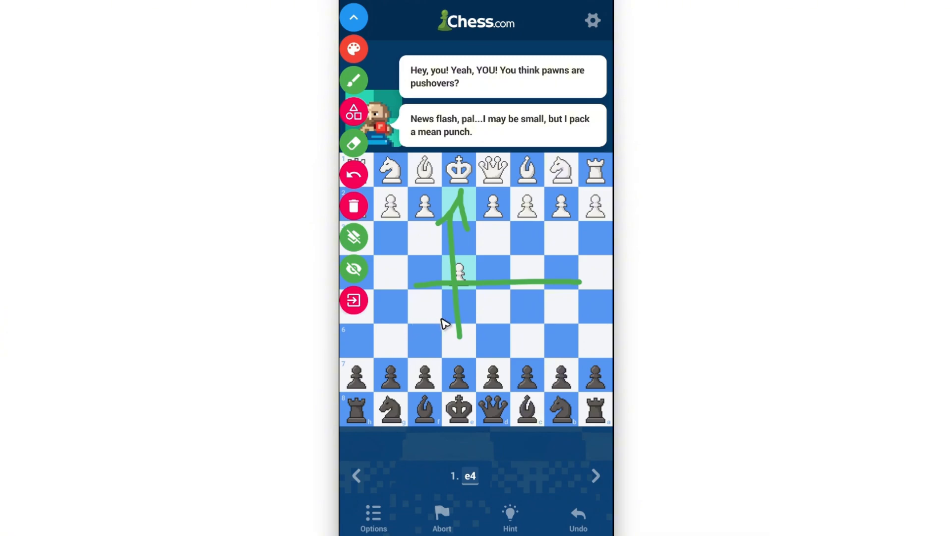
mouse_move(446, 322)
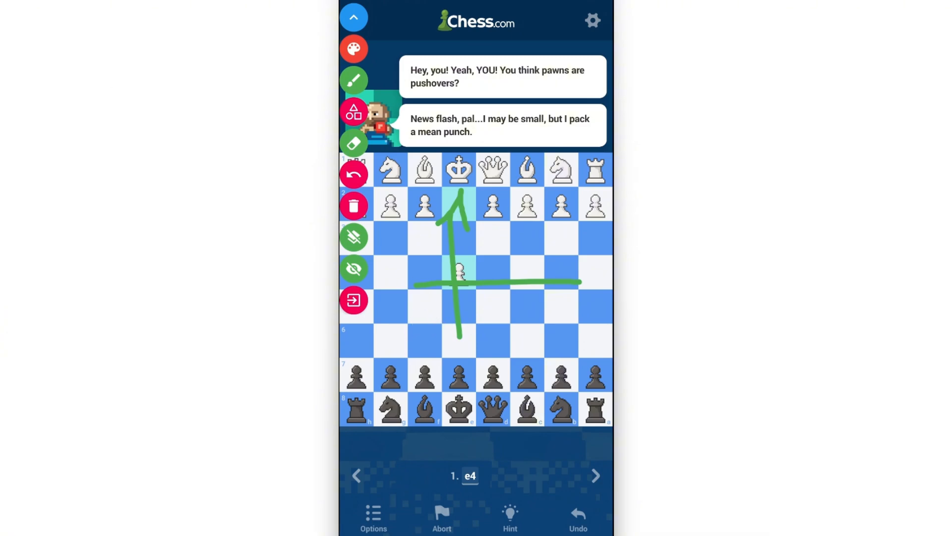